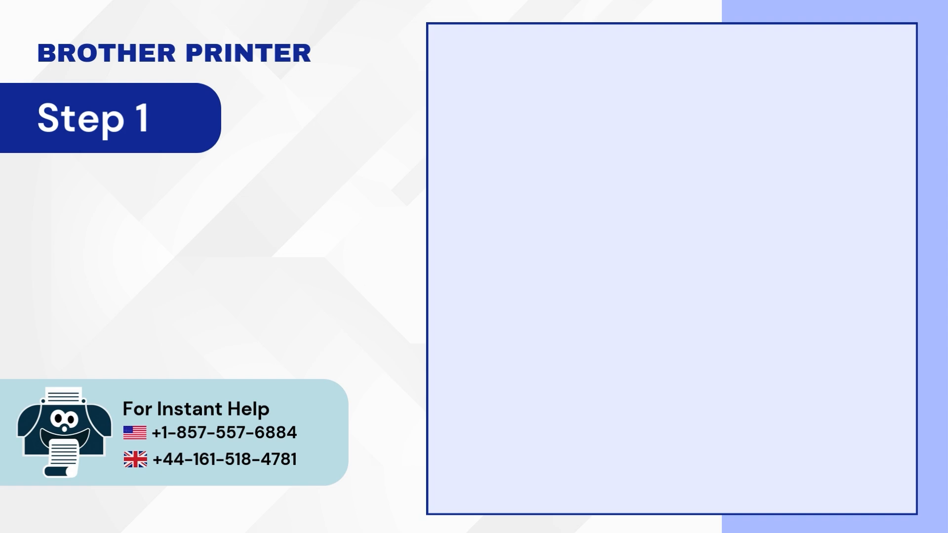
Step: Search for Control Panel and open Devices and Printers to list the Brother printers
type("control panel")
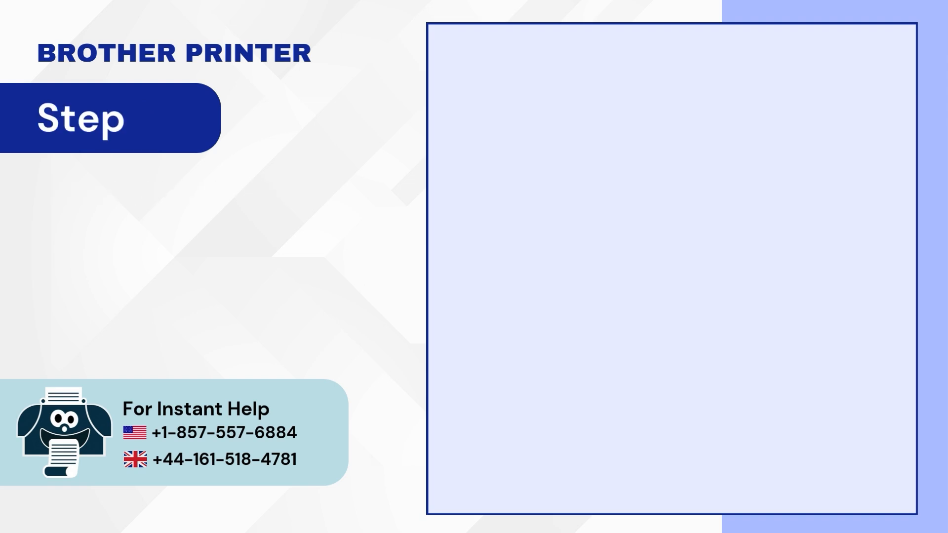
left_click(557, 283)
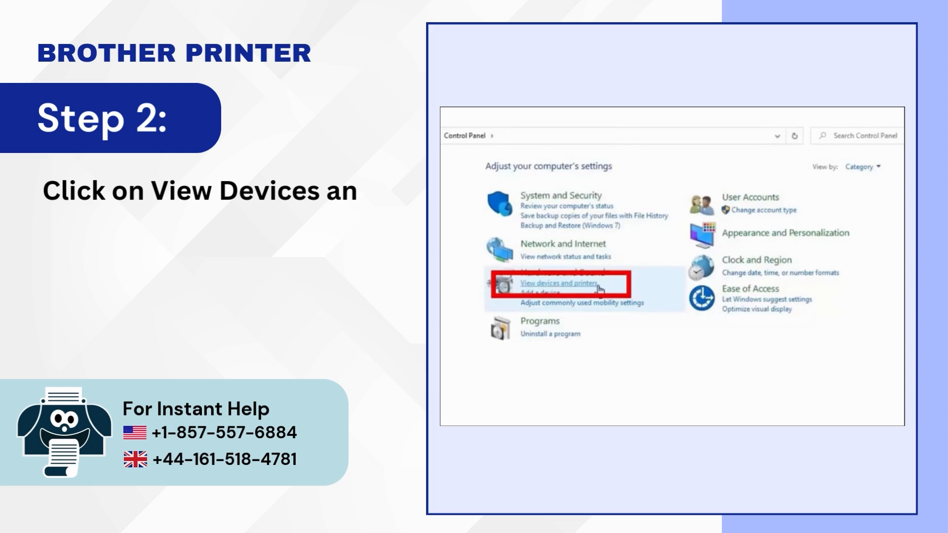
left_click(557, 283)
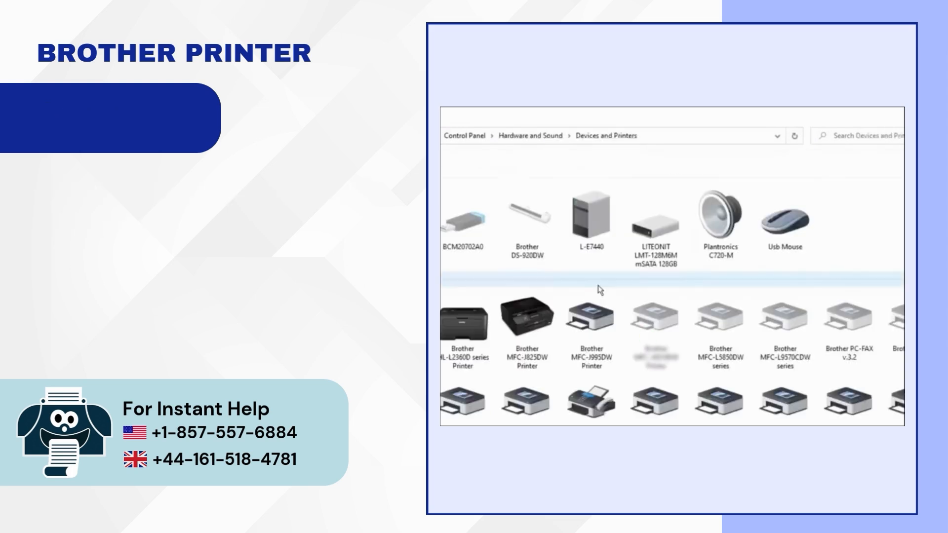
right_click(487, 254)
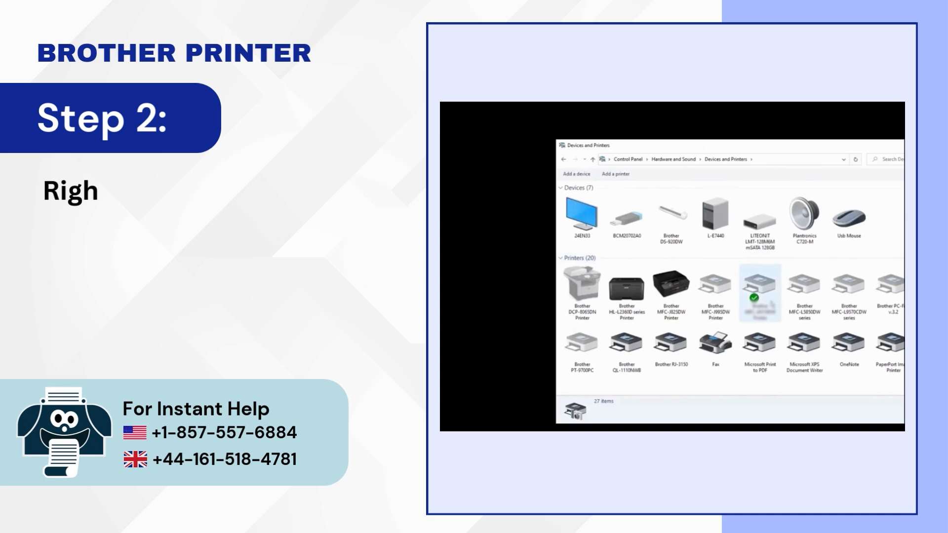
Step: Open the default Brother printer's queue and cancel all documents, including the Notepad job
right_click(760, 290)
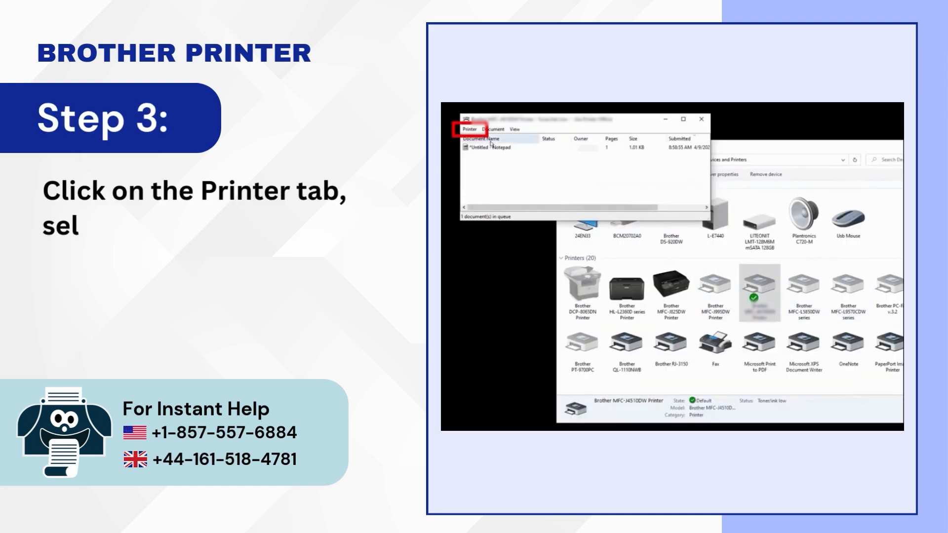
left_click(470, 128)
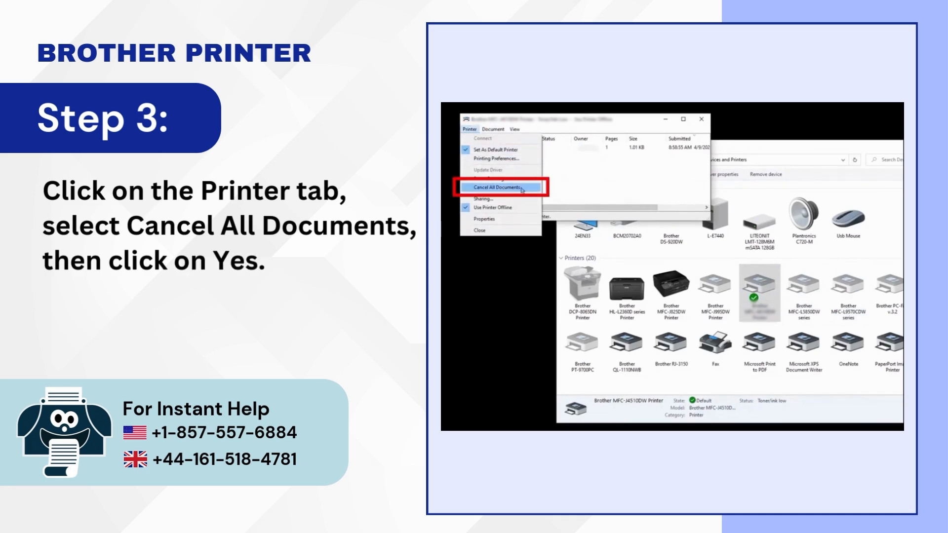
left_click(496, 188)
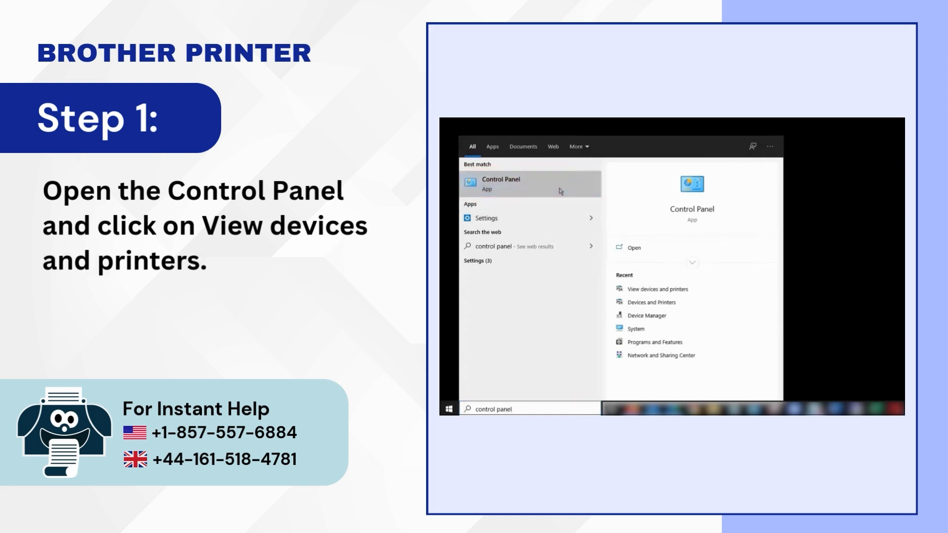
Step: Reopen the default printer's queue via See what's printing and cancel all documents
left_click(499, 183)
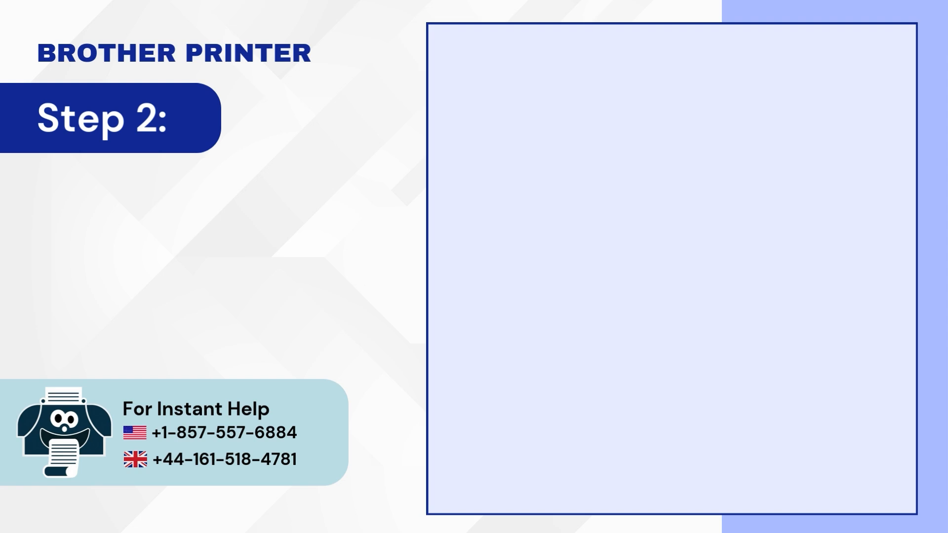
right_click(760, 287)
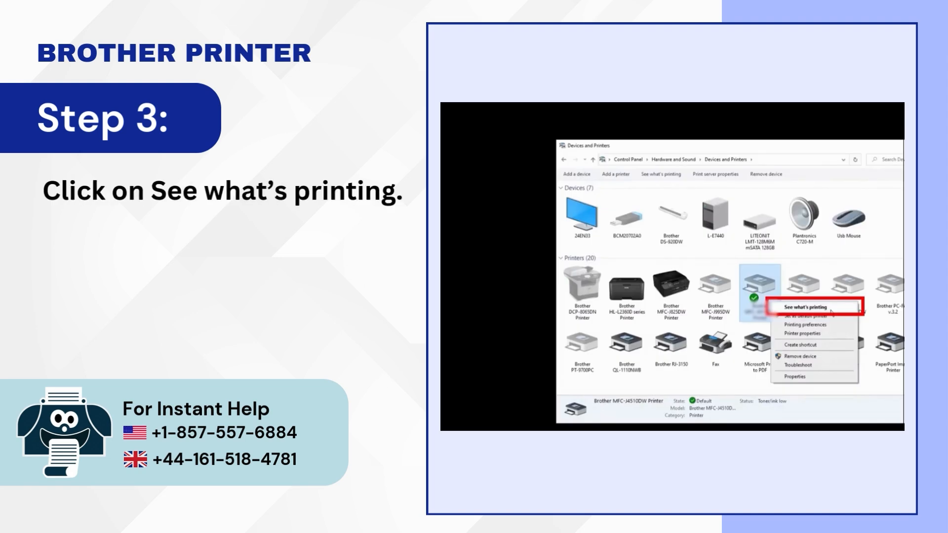
left_click(801, 307)
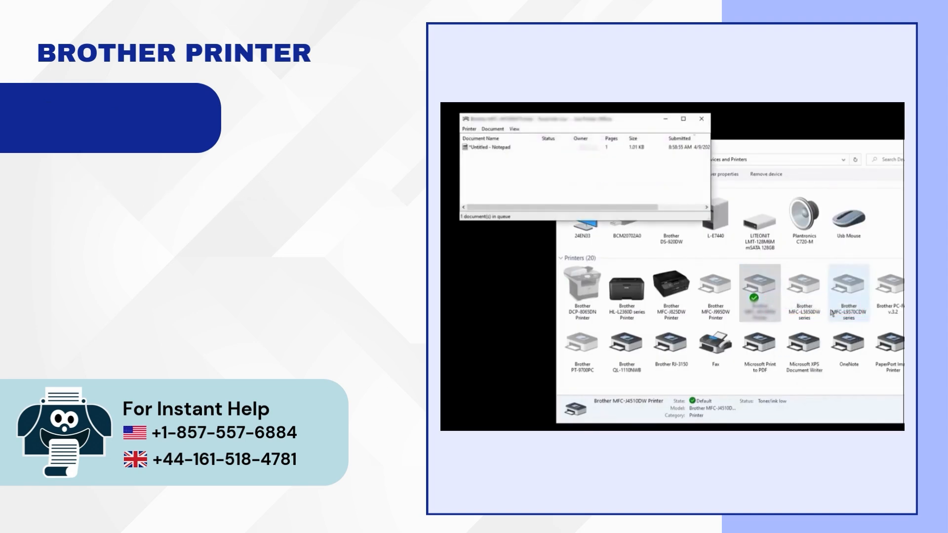
left_click(468, 129)
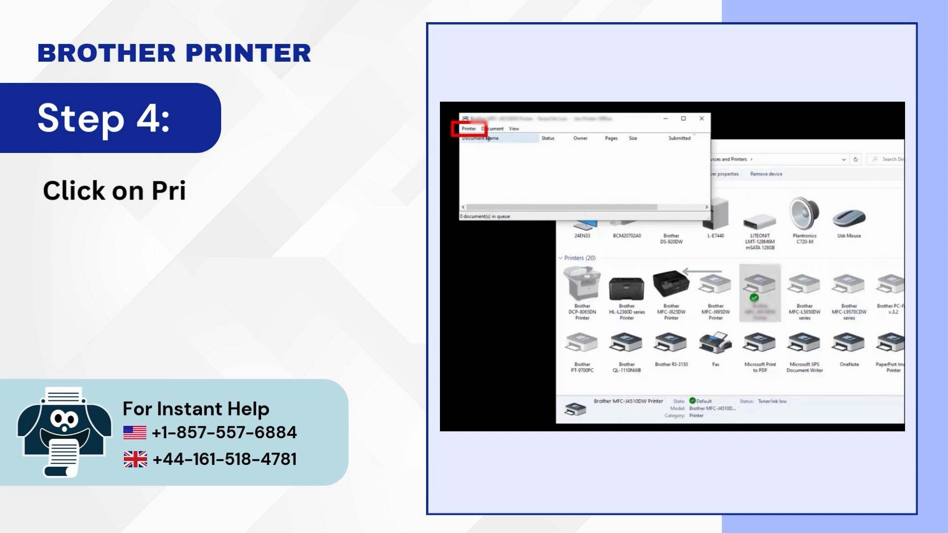
left_click(468, 128)
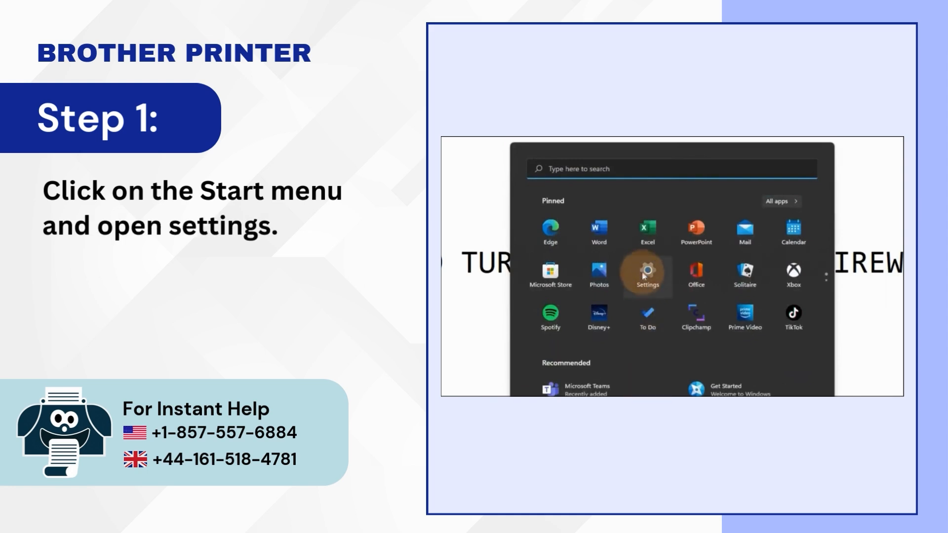
Step: Go to Network & internet's Advanced network settings and choose Windows Firewall
left_click(646, 275)
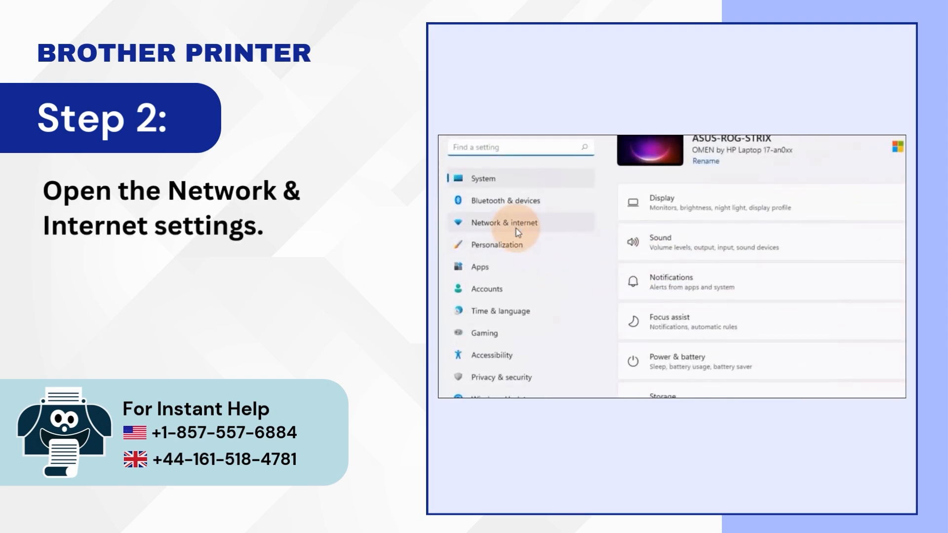
left_click(504, 223)
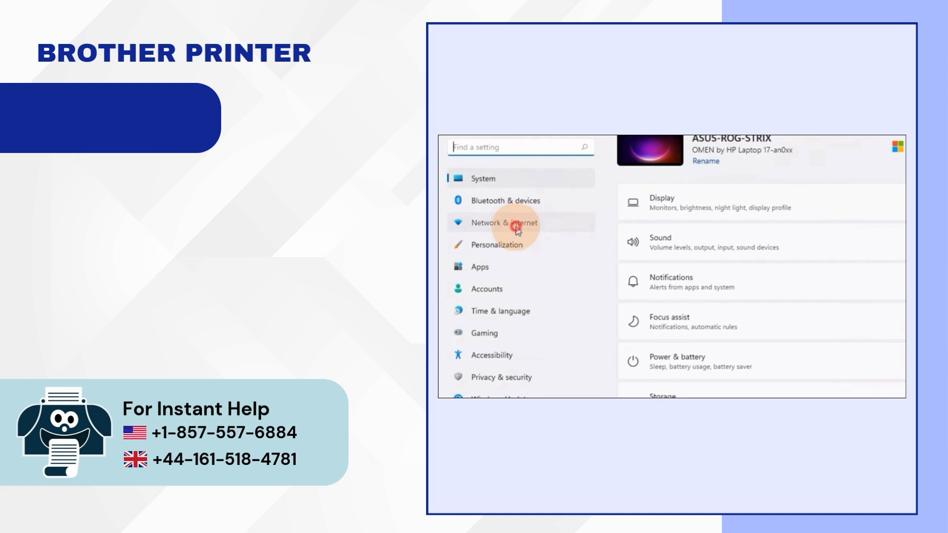
left_click(503, 223)
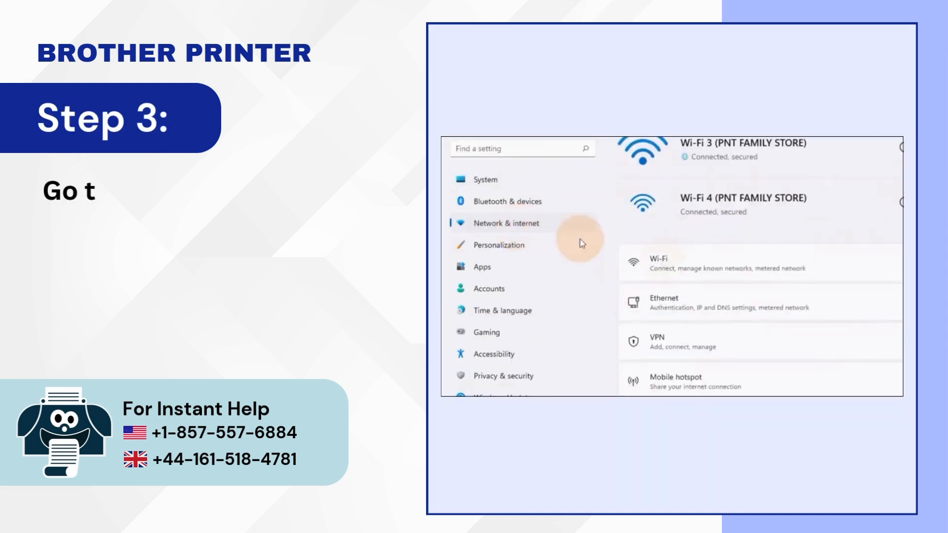
scroll("down", 3)
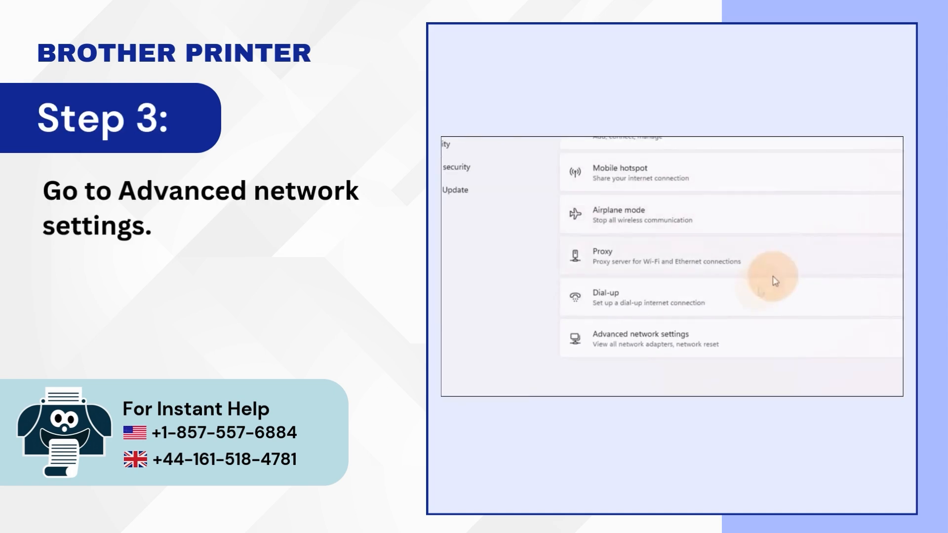
mouse_move(635, 347)
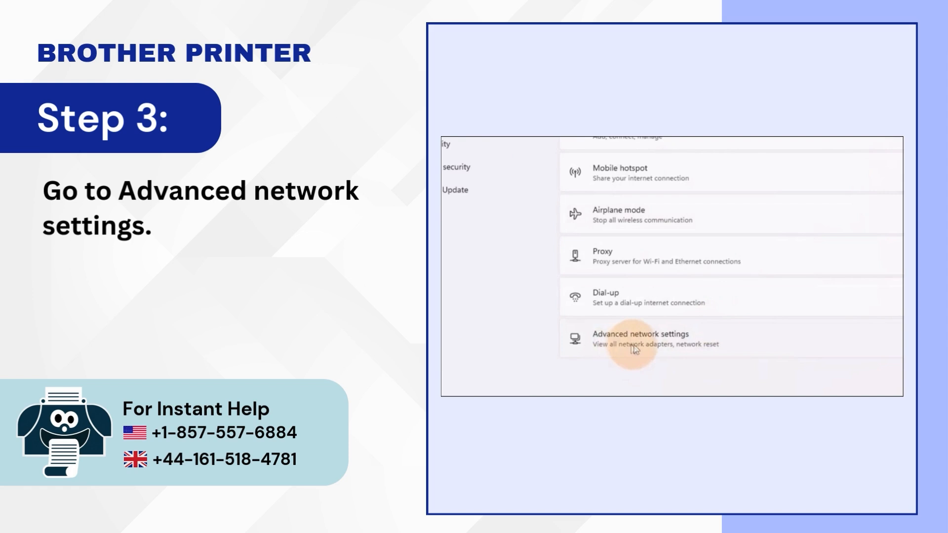
left_click(635, 338)
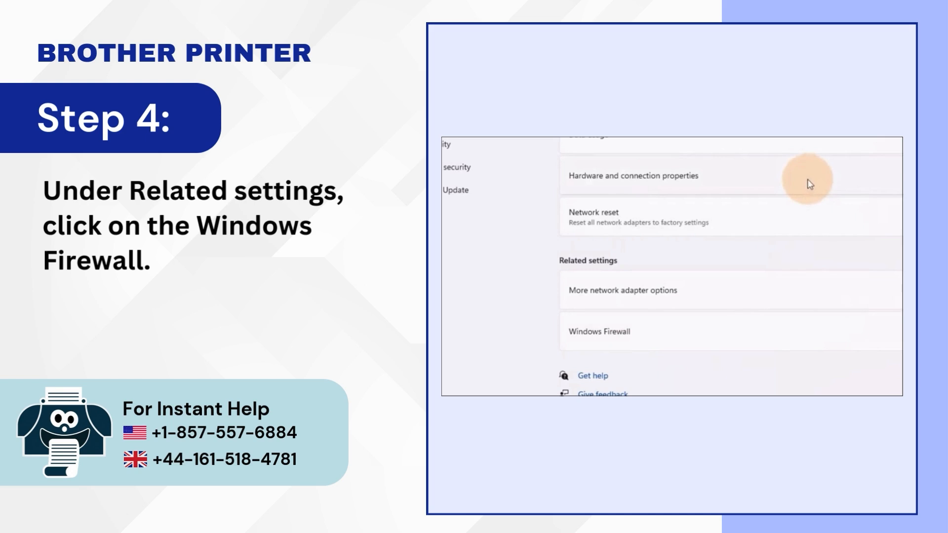
mouse_move(660, 342)
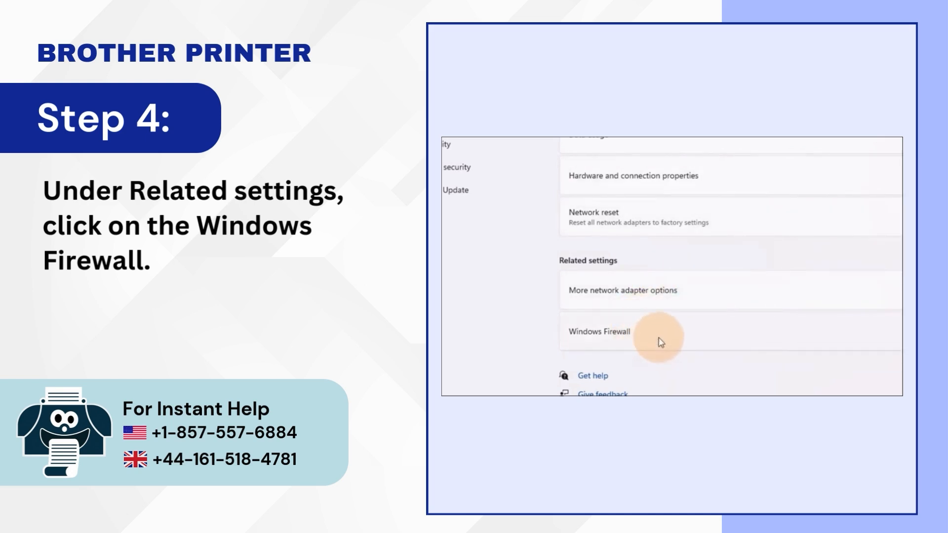
left_click(598, 332)
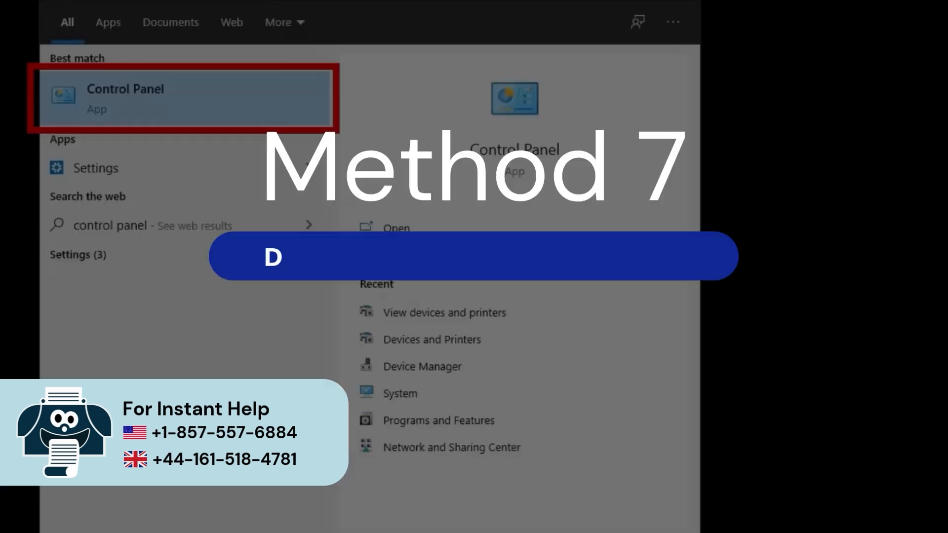
Step: Reopen Devices and Printers and cancel all documents in the Brother printer's queue
left_click(125, 97)
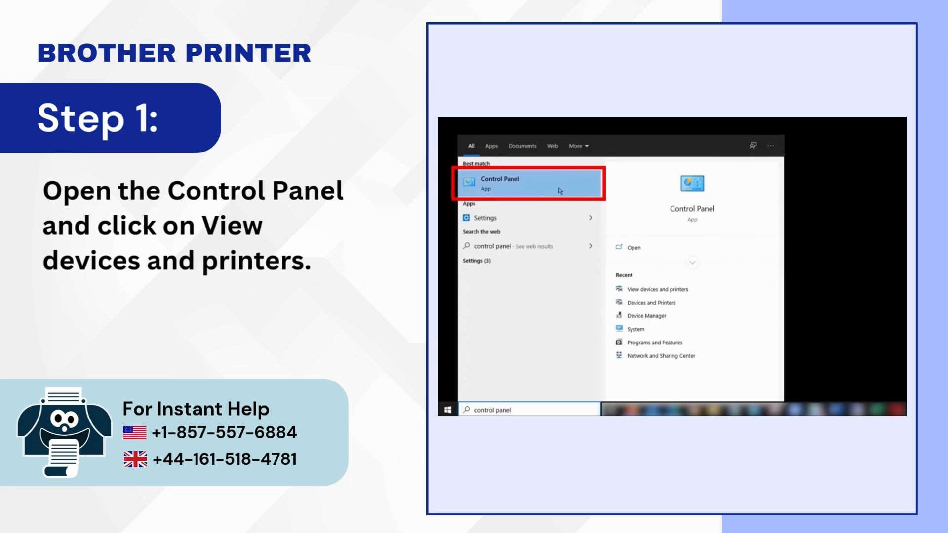
left_click(529, 184)
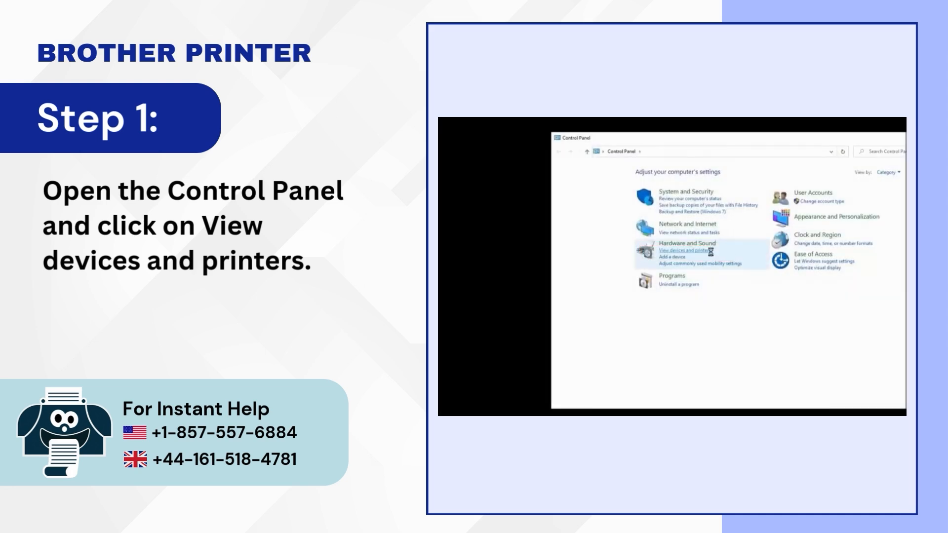
left_click(694, 251)
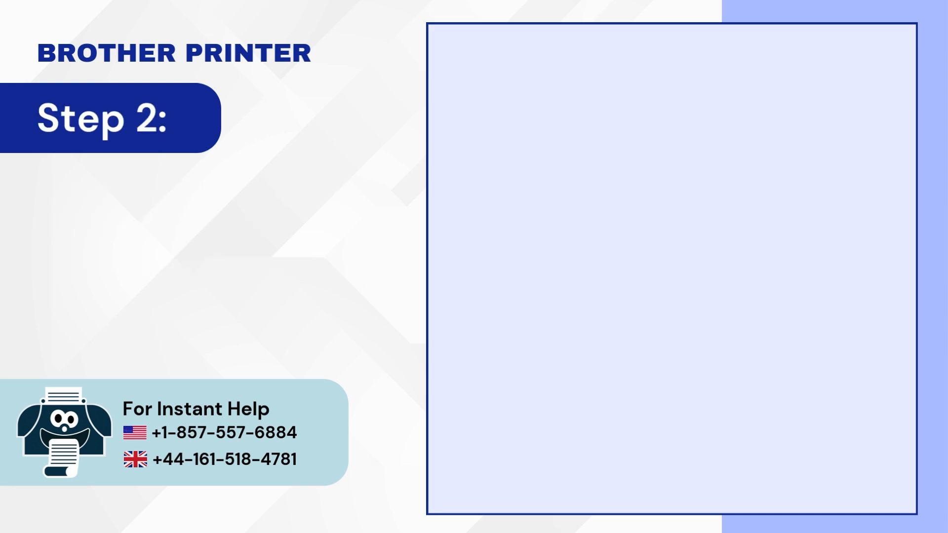
right_click(761, 289)
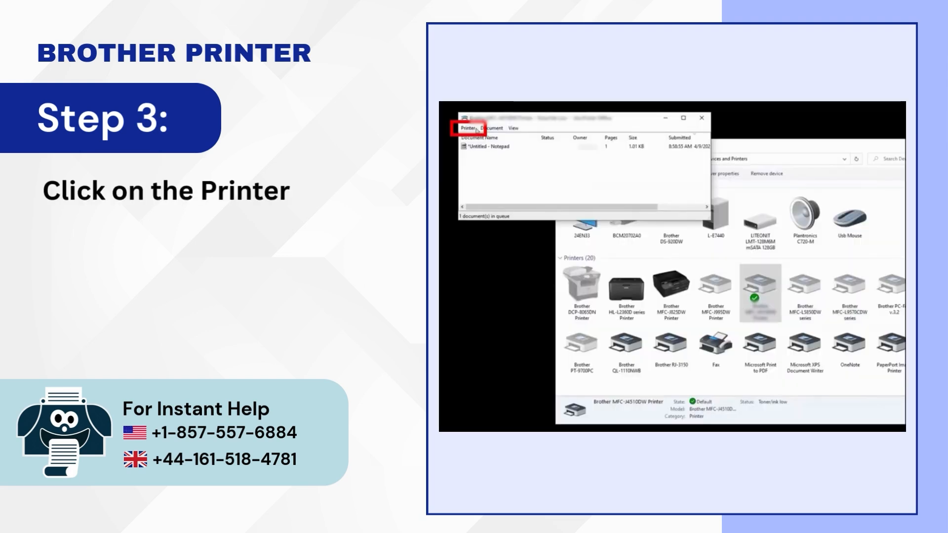
left_click(469, 127)
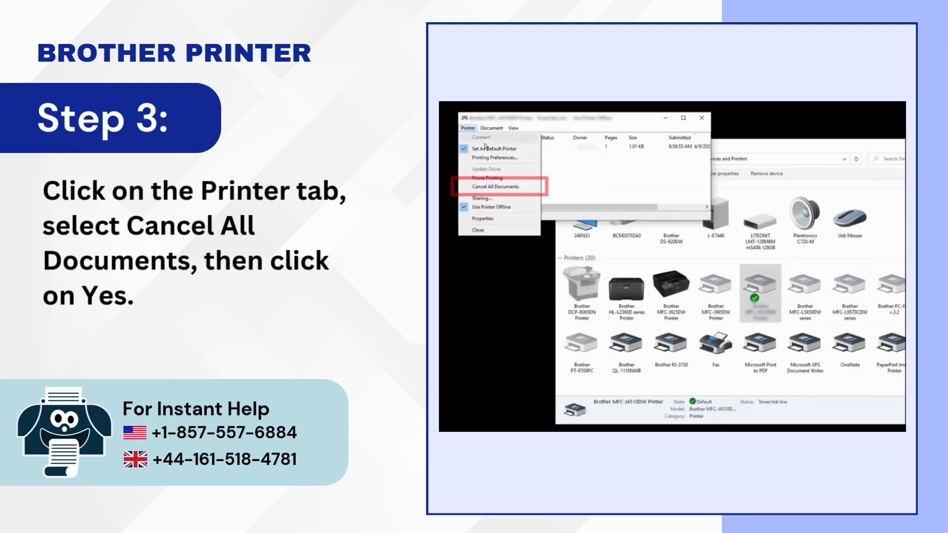
left_click(496, 186)
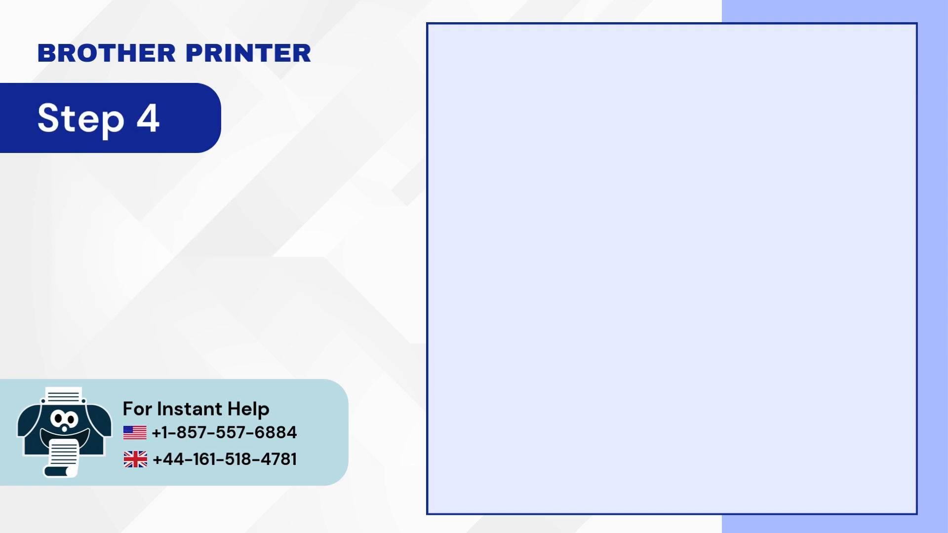
Step: Remove the Brother MFC-J4510DW Printer device and confirm the removal
right_click(711, 275)
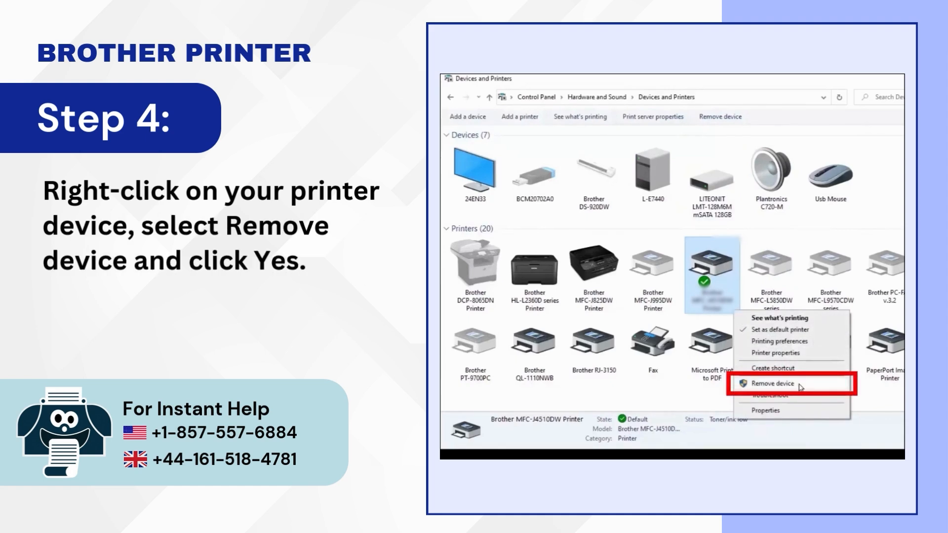
left_click(770, 383)
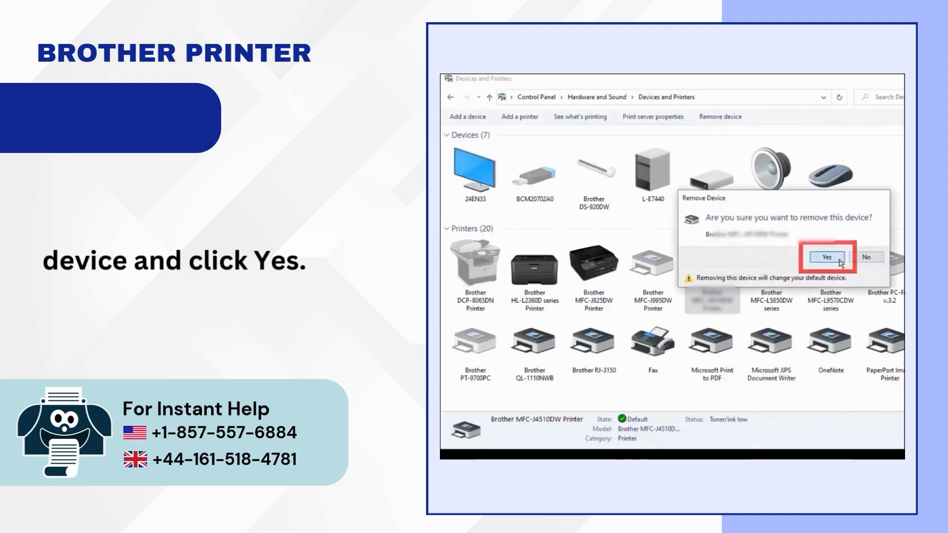
left_click(827, 256)
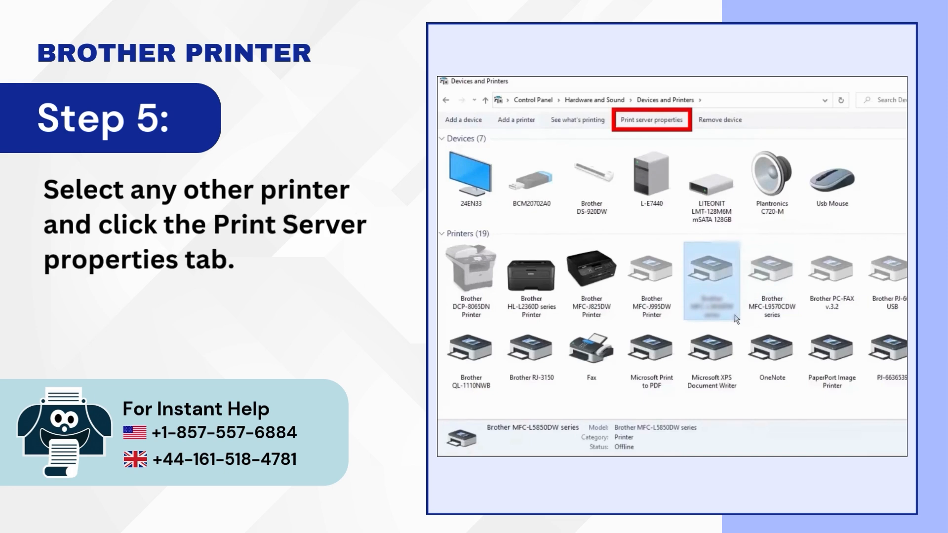
Step: Delete only the removed Brother printer's driver through Print server properties
left_click(652, 119)
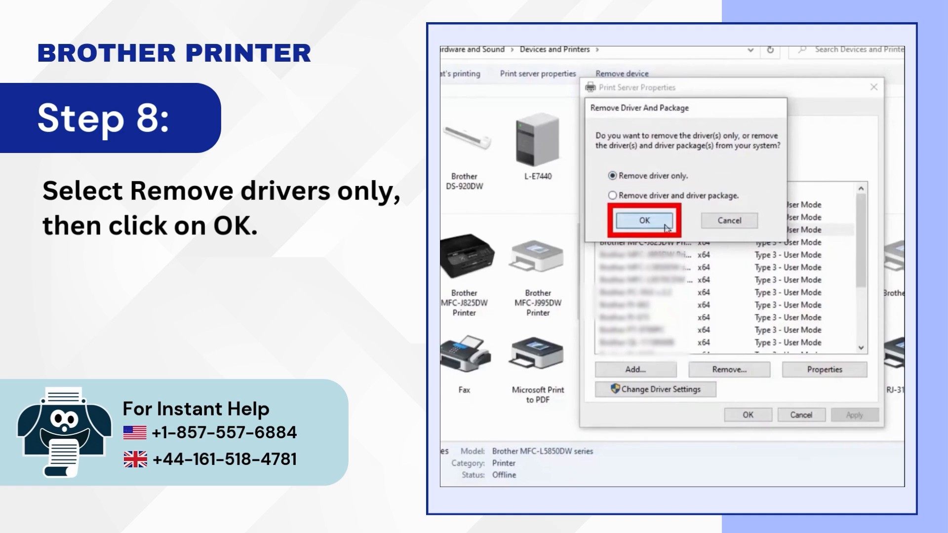
left_click(645, 219)
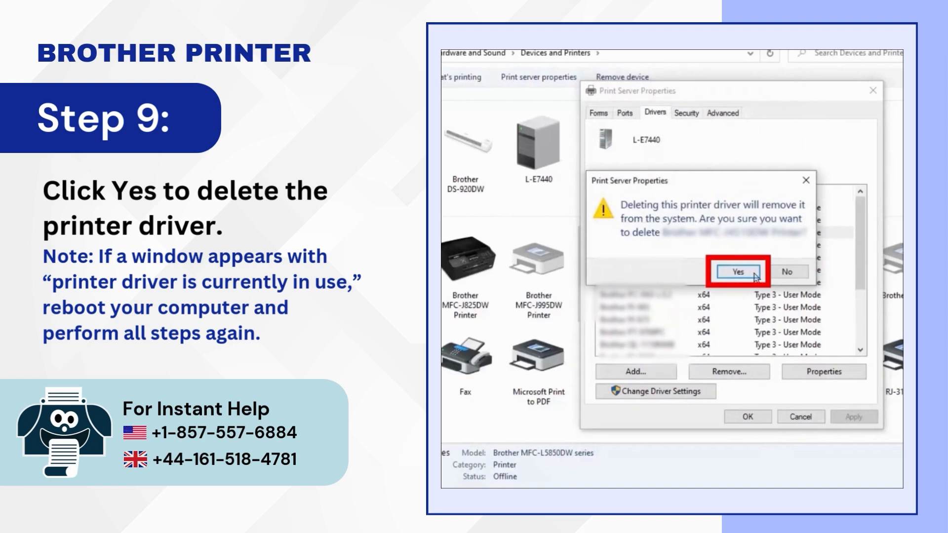
left_click(736, 272)
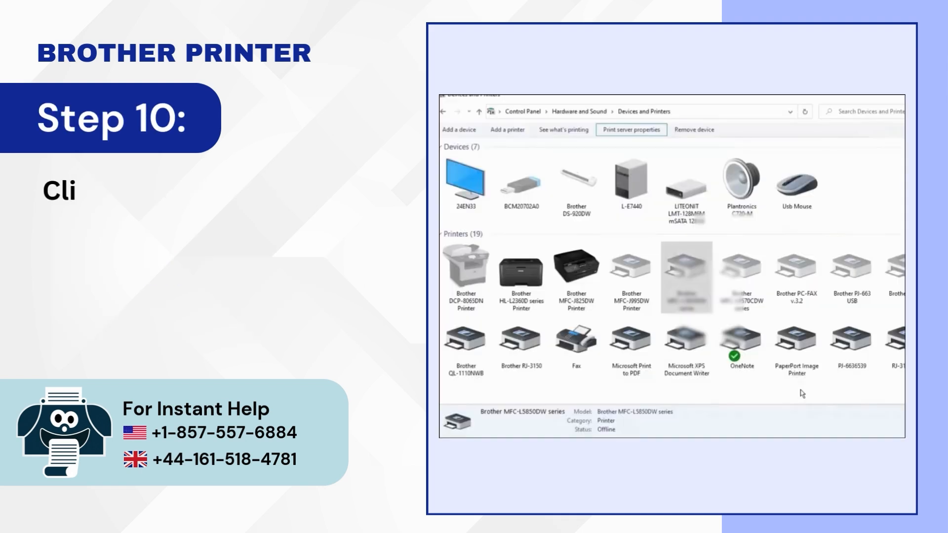
Step: Re-add the Brother MFC-J4510DW network printer, keeping the current driver and default name
left_click(506, 130)
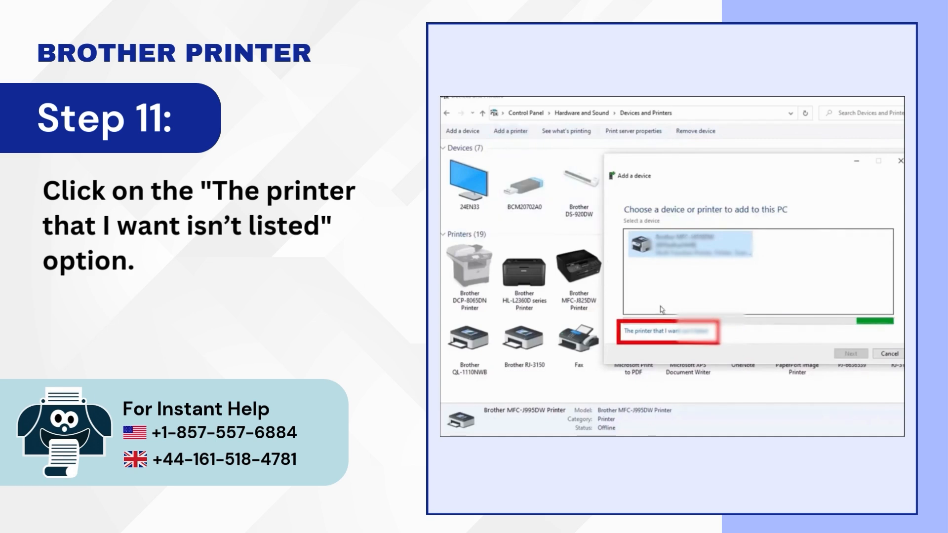
left_click(663, 331)
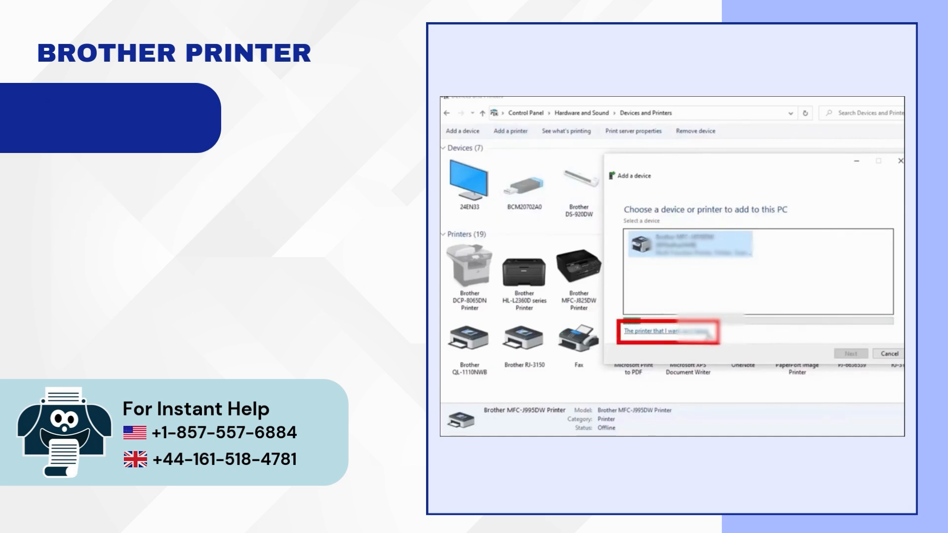
left_click(658, 331)
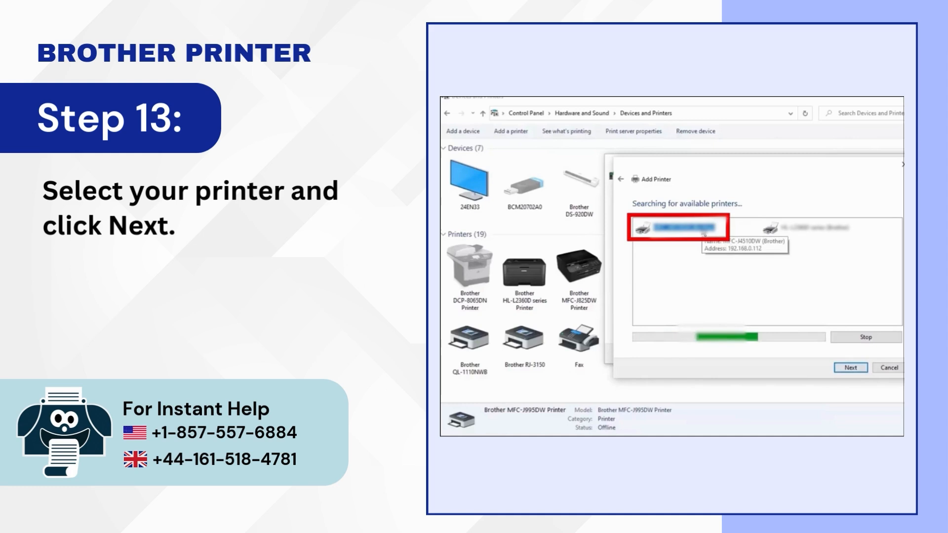
left_click(849, 367)
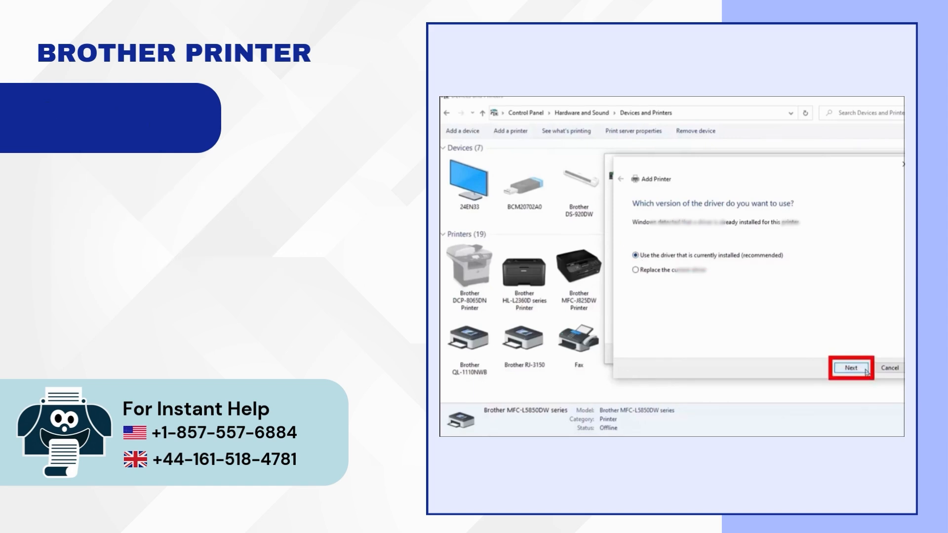
left_click(853, 368)
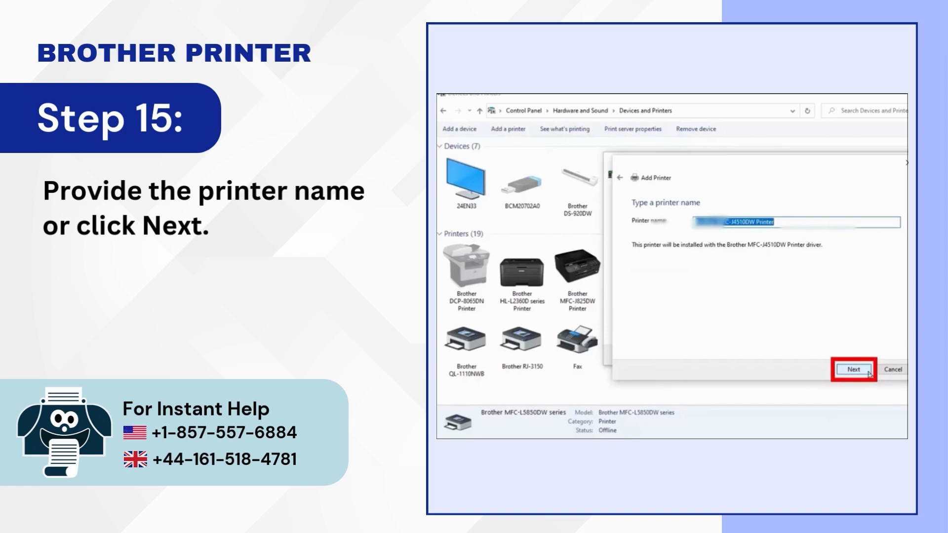
left_click(853, 369)
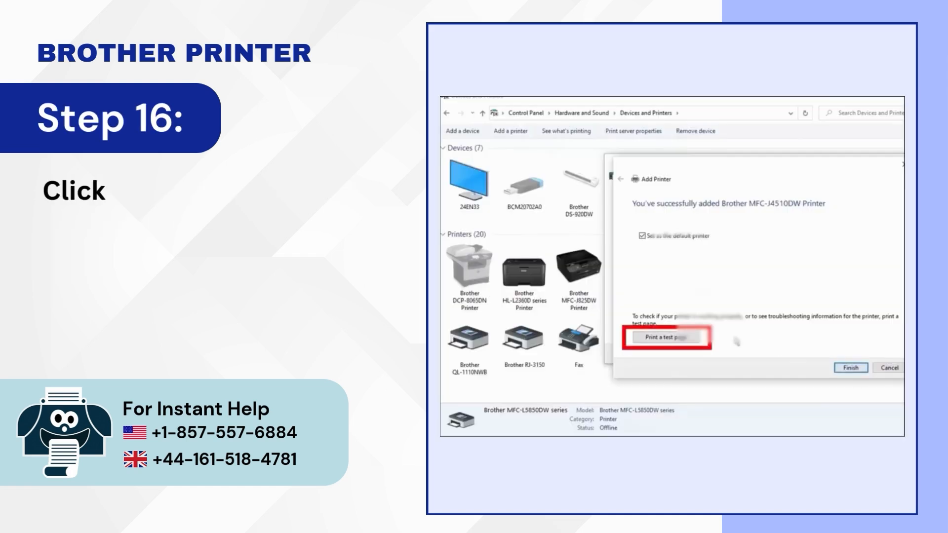
Step: Send a test page to the Brother MFC-J4510DW, dismiss the notice, and finish
left_click(666, 337)
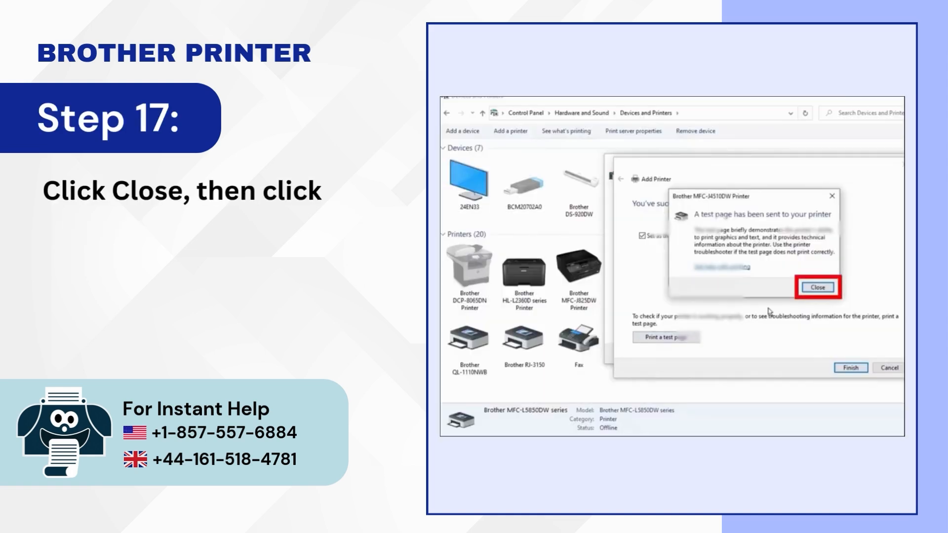
left_click(816, 288)
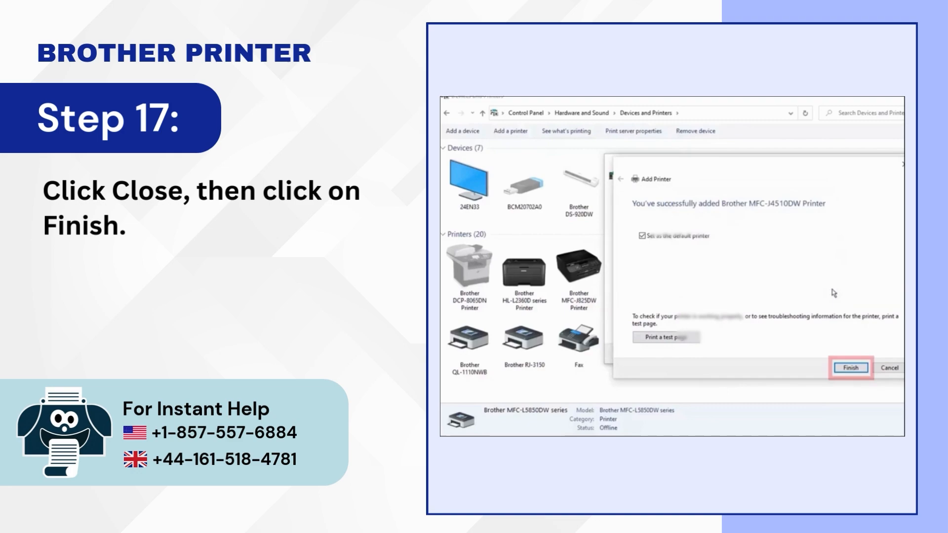
left_click(850, 367)
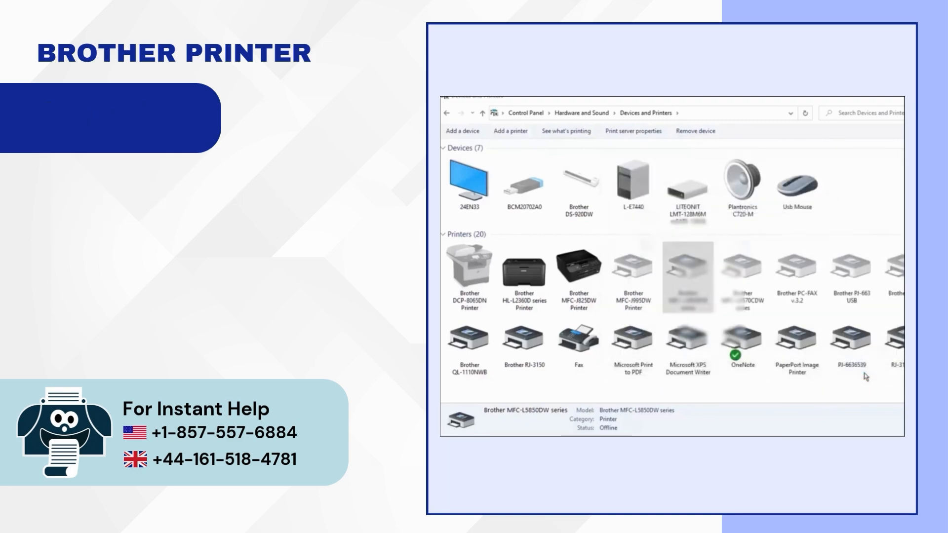